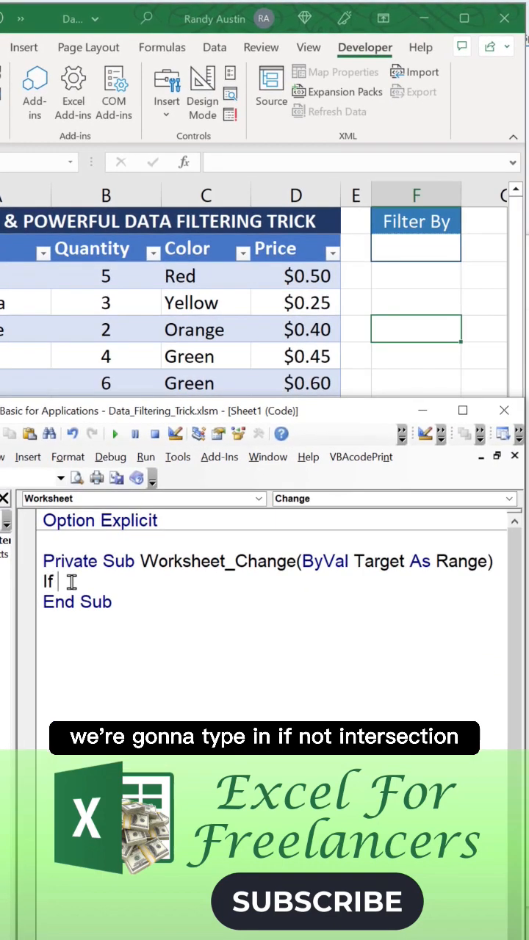
type("Not Intersect(Target, Range(\"F2\")) Is Nothing Then")
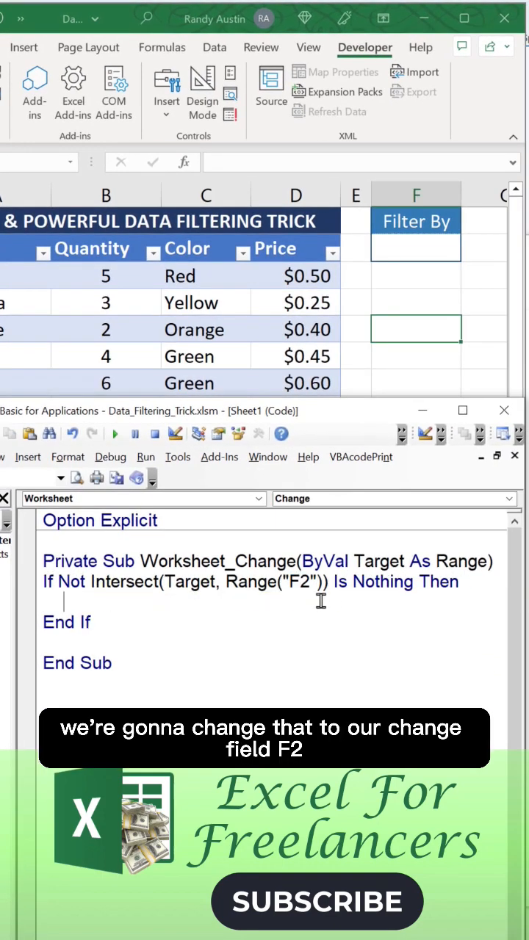
type("Dim DataRng as")
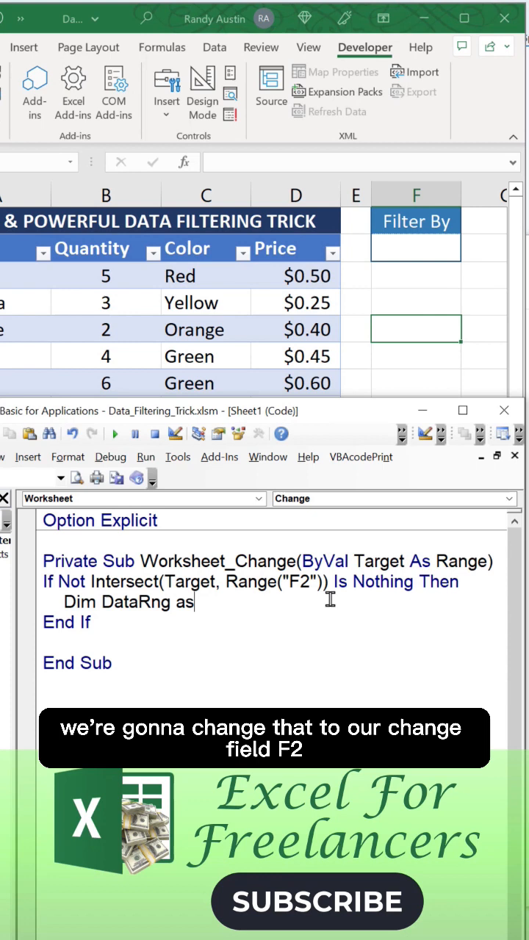
type("Range, LastRow As Long")
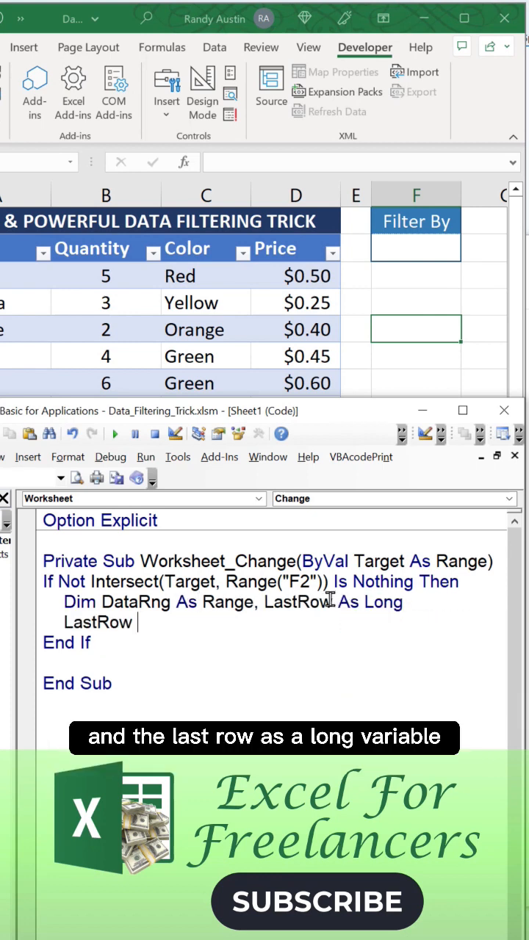
type("= Range(\"A9999\").End(xlUp).Row")
type("Set Data")
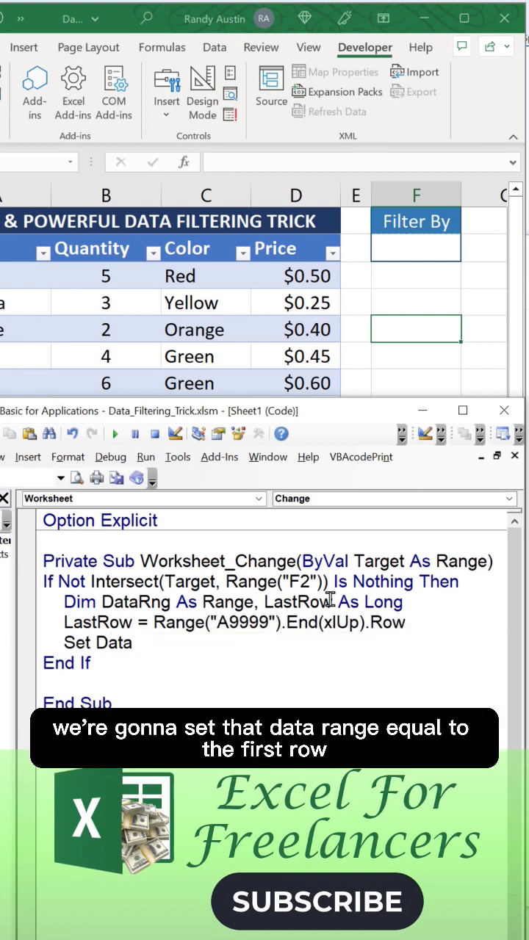
type("Rng = Range(\"A3:D\" & Last")
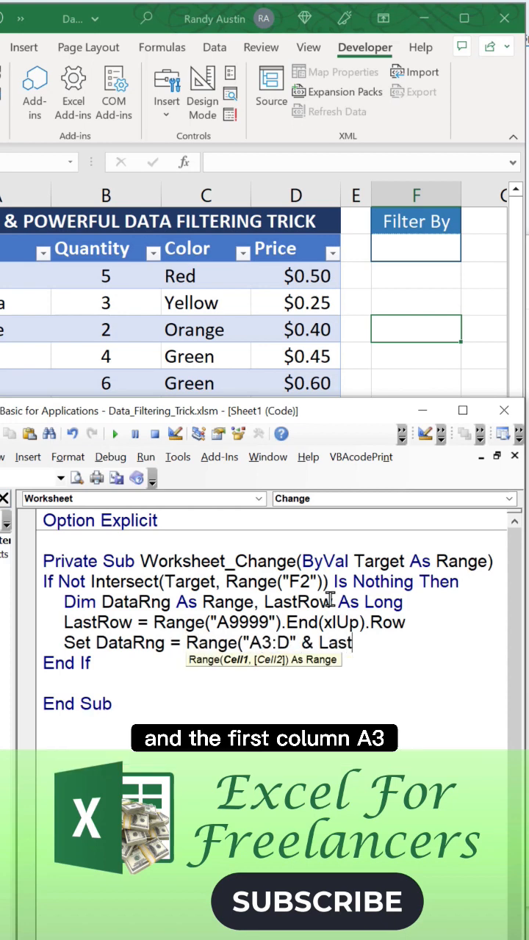
type("If target.")
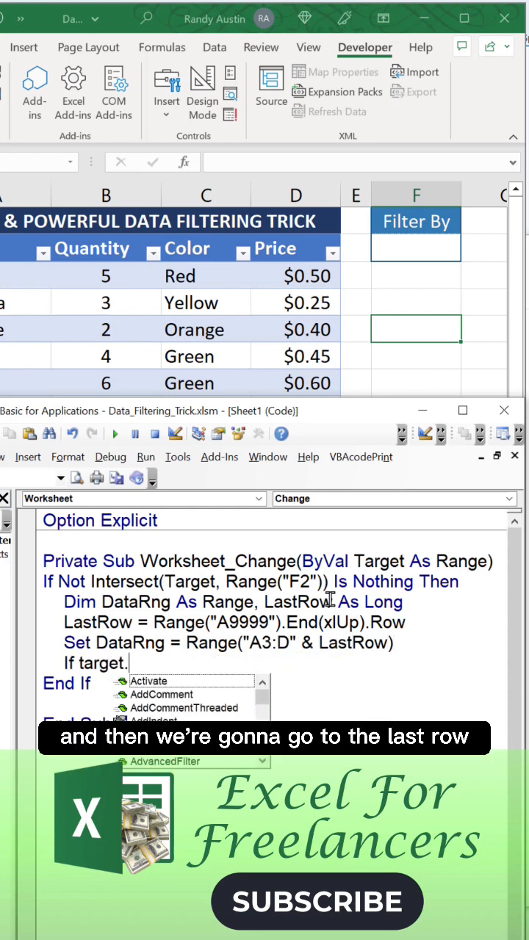
type("If Target.Value = \"\" Then")
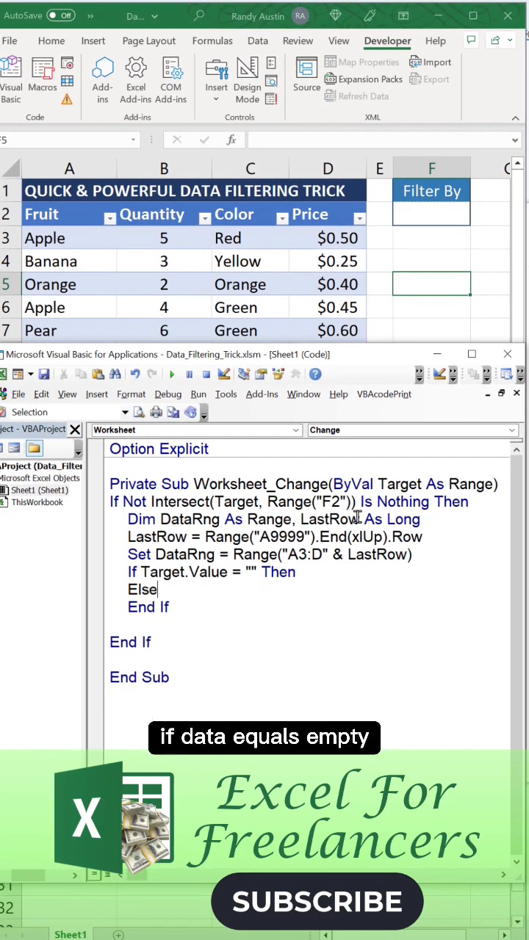
type("DataRng.A")
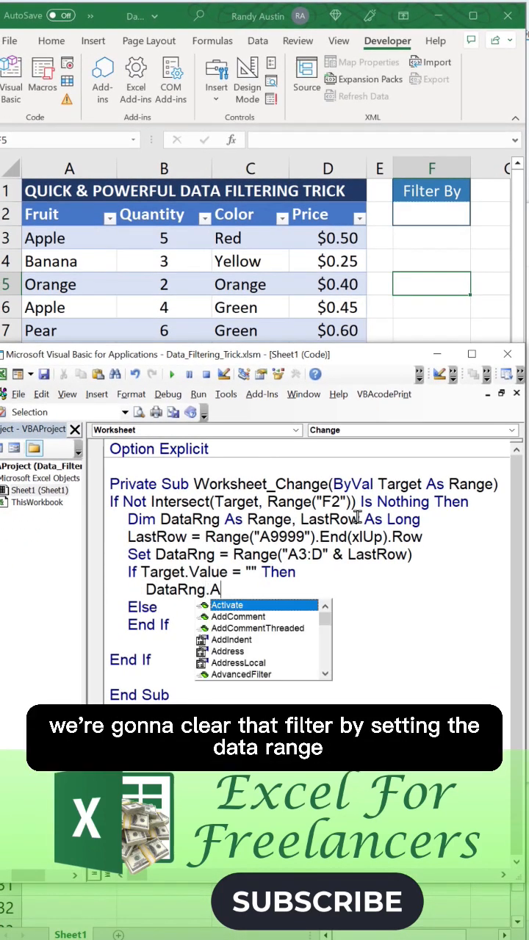
type("utoFilter Field:=1")
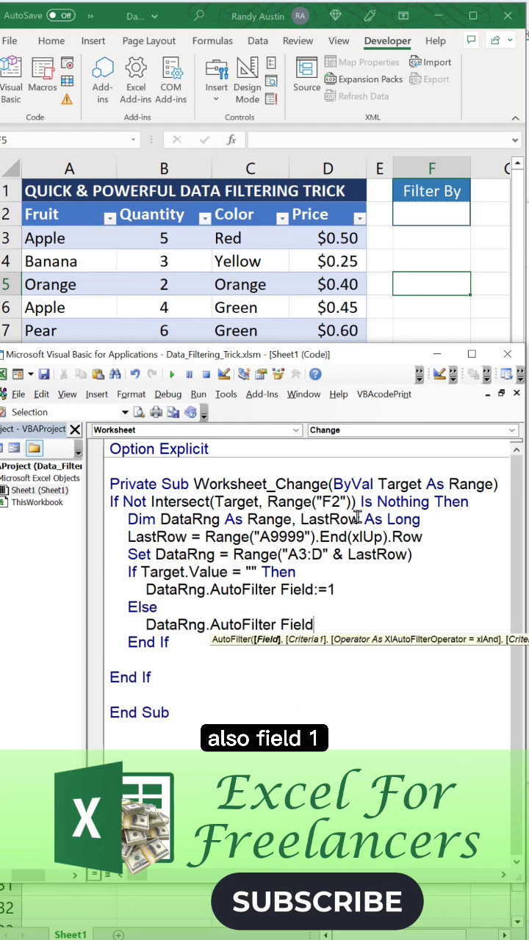
type(":=1, Criteria")
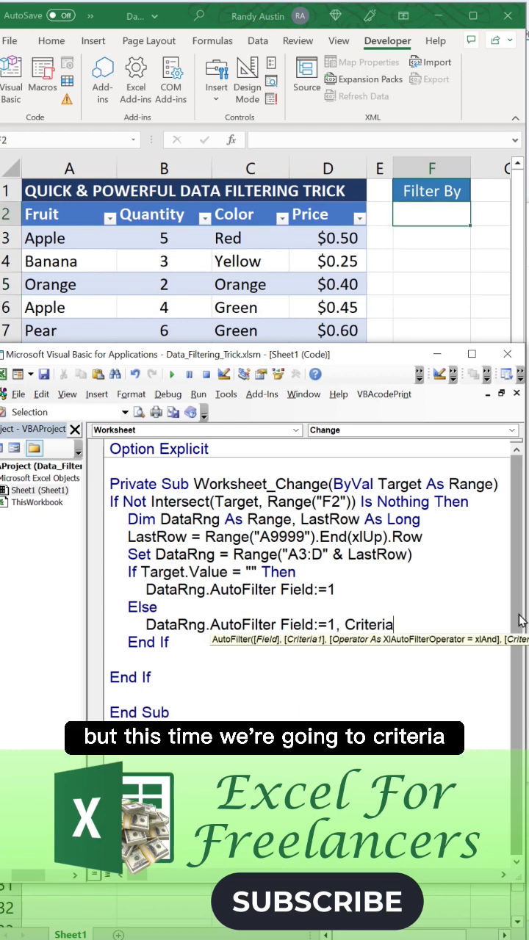
type("1:= target.va")
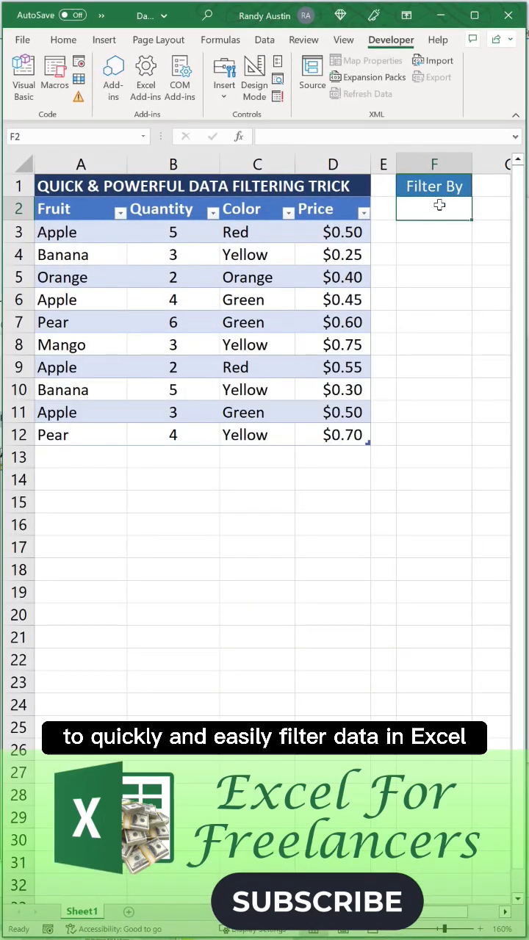
type("apple")
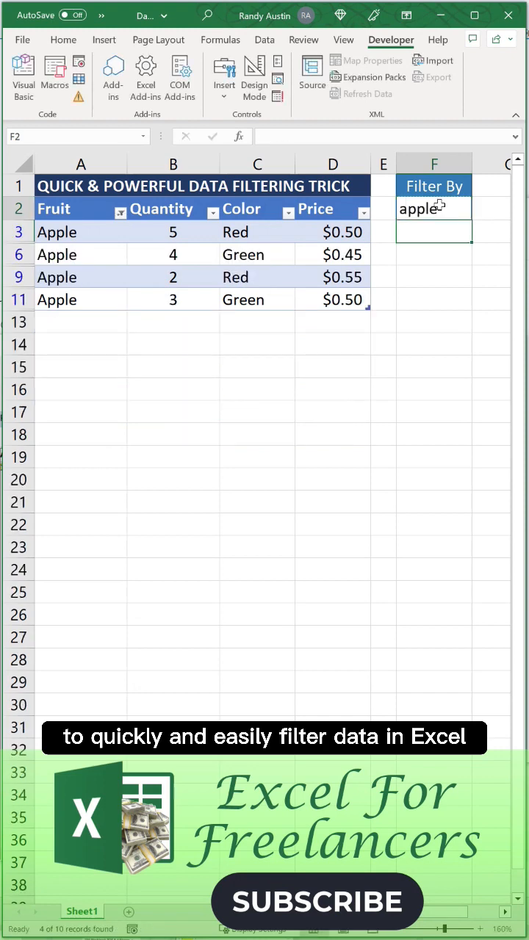
type("Banana")
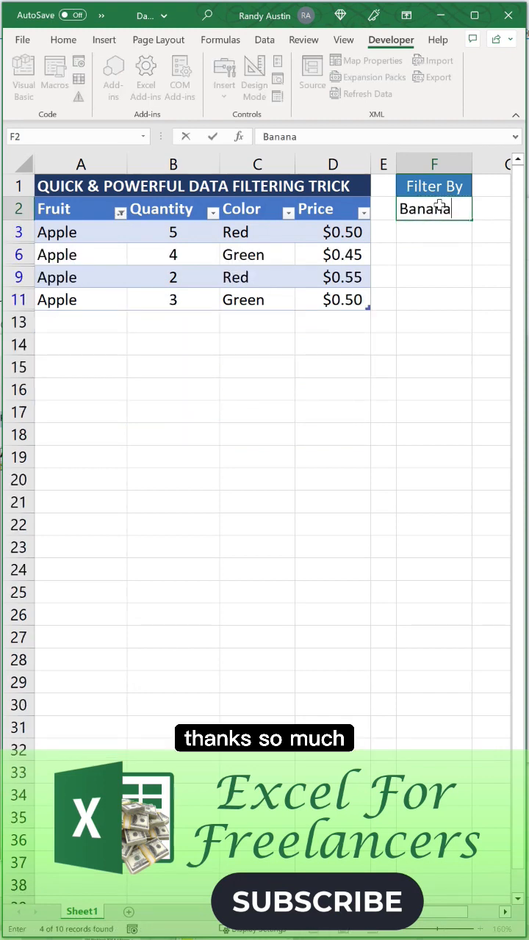